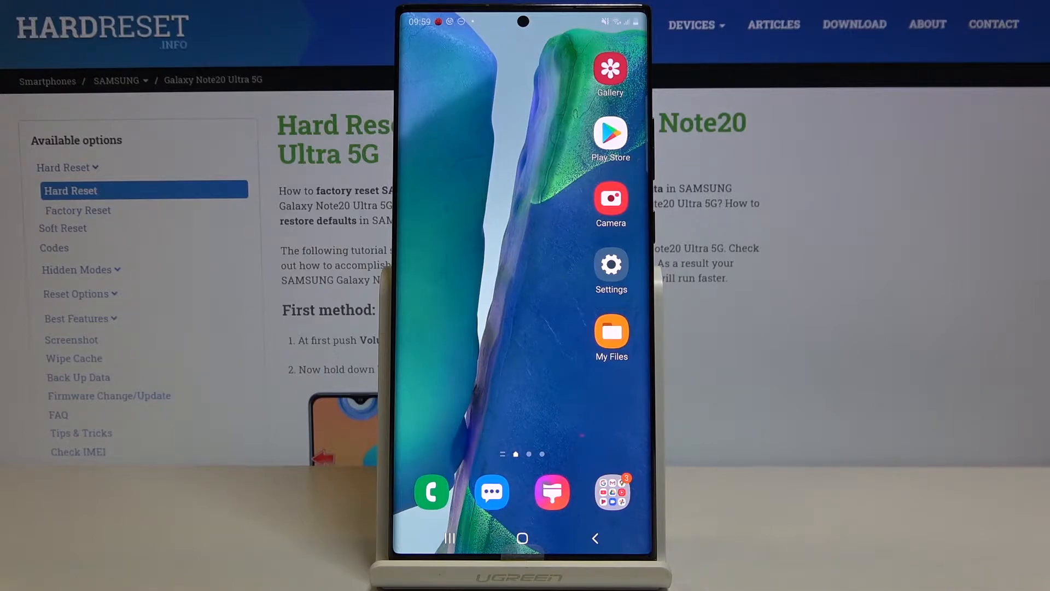
- Reach the Language and input page under General management from the home screen
{"action": "left_click", "coordinate": [611, 263]}
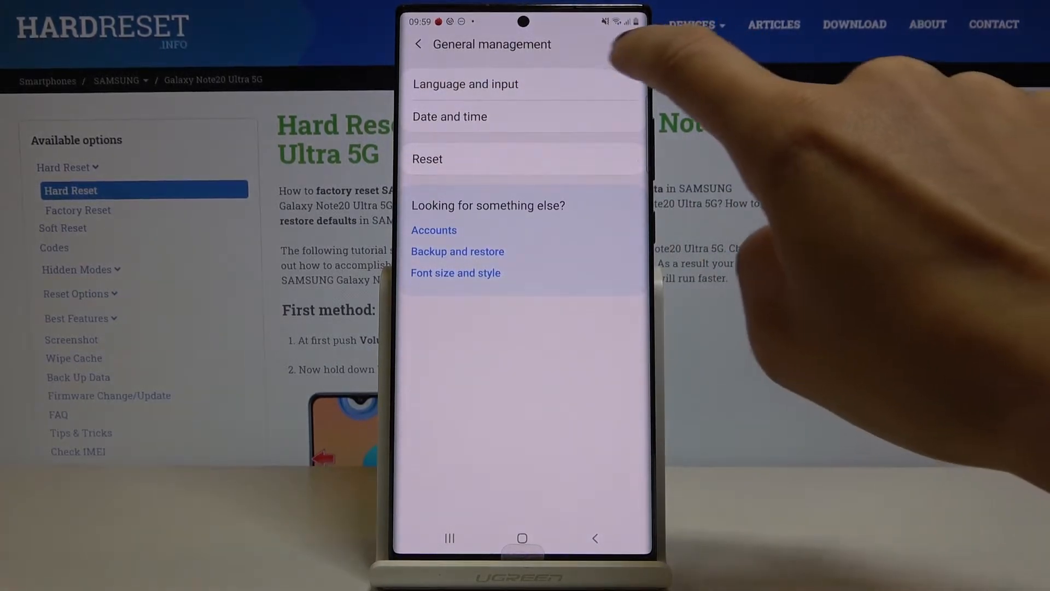
{"action": "left_click", "coordinate": [466, 84]}
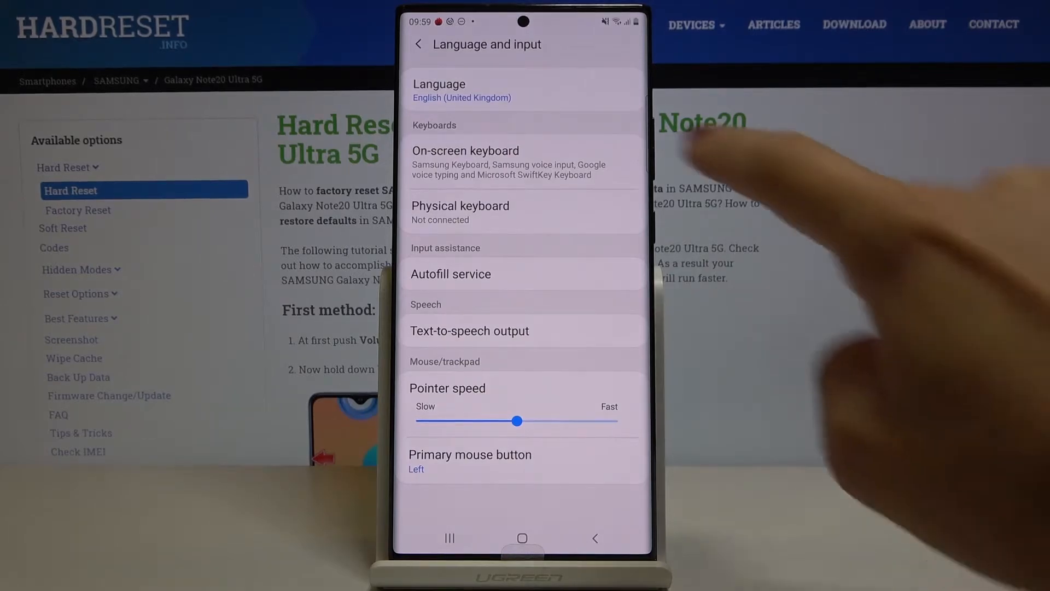
- Go through On-screen keyboard into Samsung Keyboard's Smart typing settings
{"action": "left_click", "coordinate": [465, 150]}
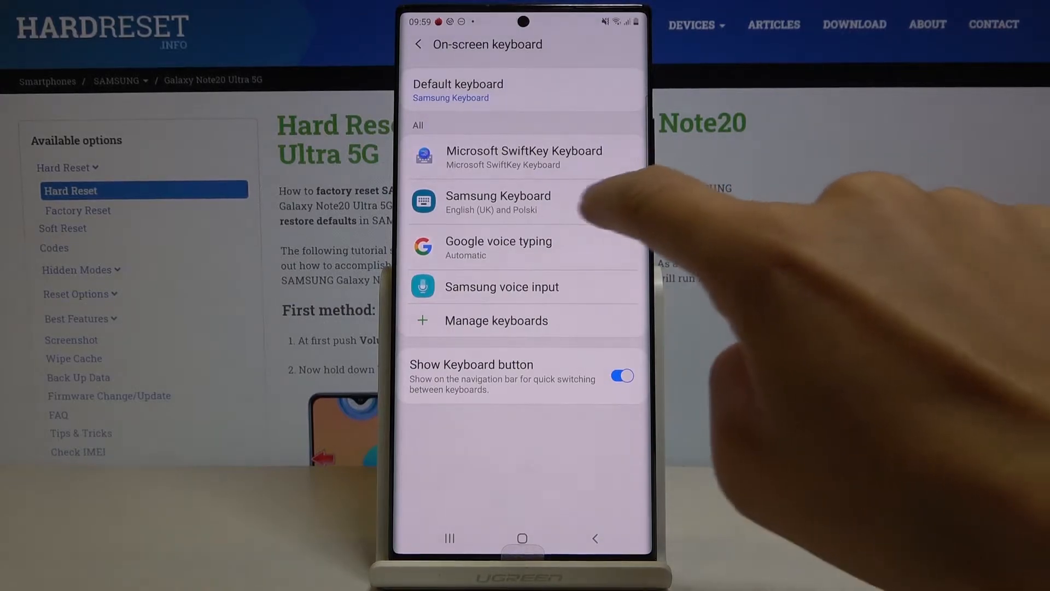
{"action": "left_click", "coordinate": [499, 201]}
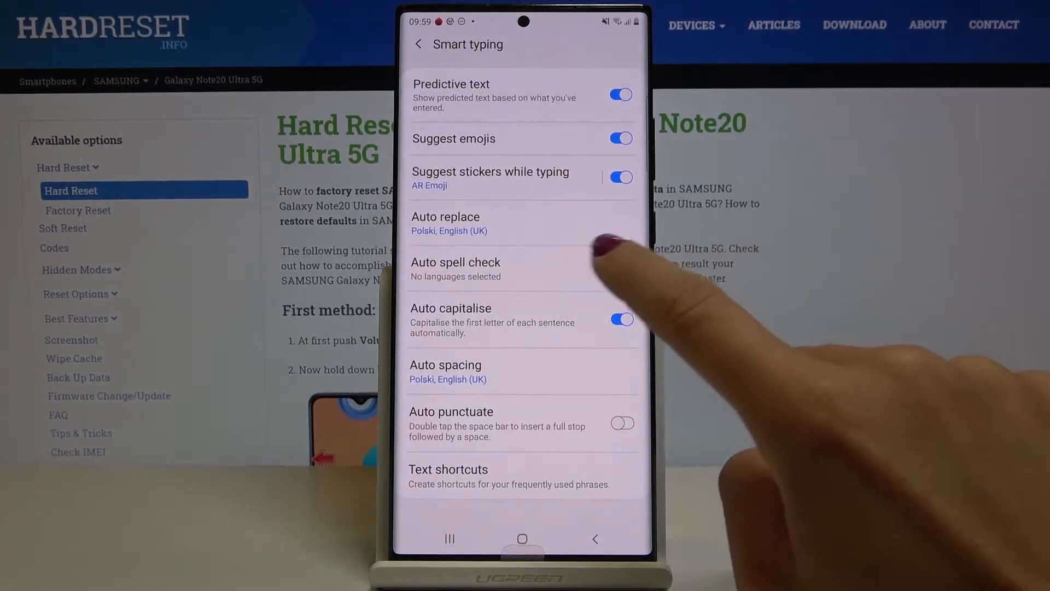
- Switch on Auto spell check for English (UK), leaving Polski off
{"action": "left_click", "coordinate": [455, 262]}
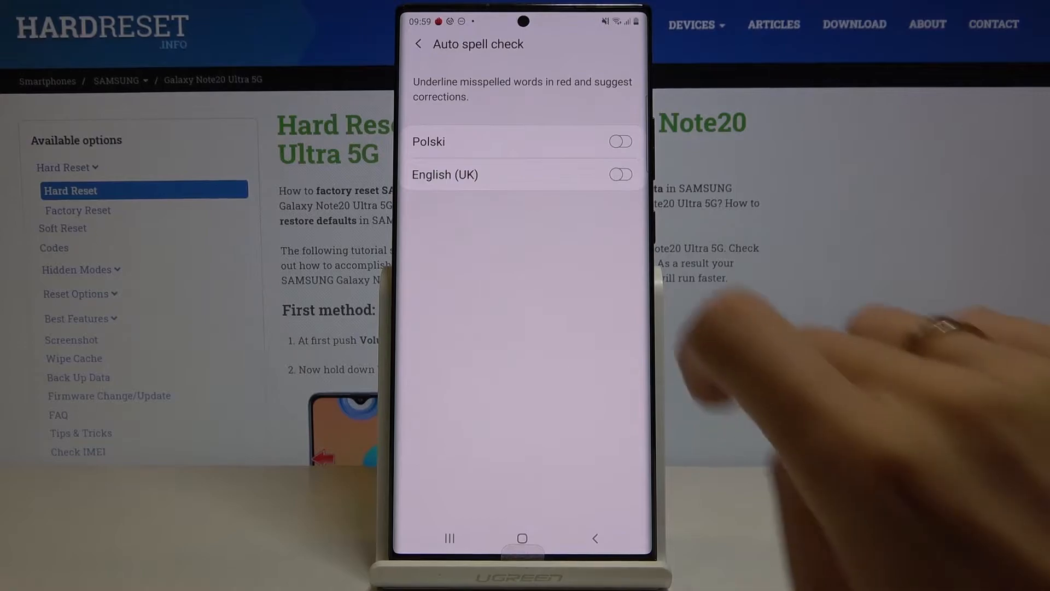
{"action": "left_click", "coordinate": [620, 175]}
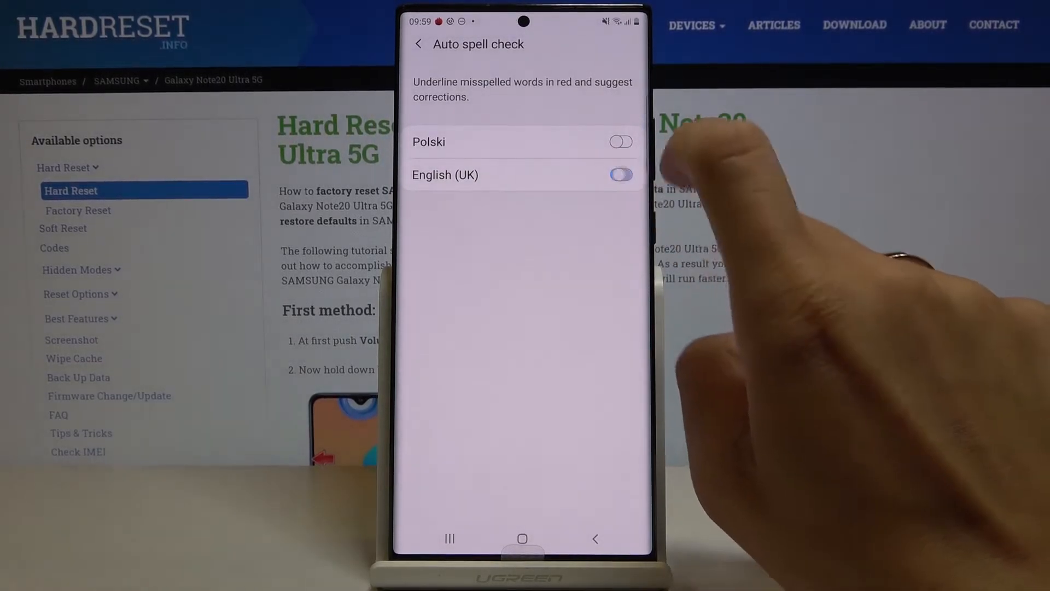